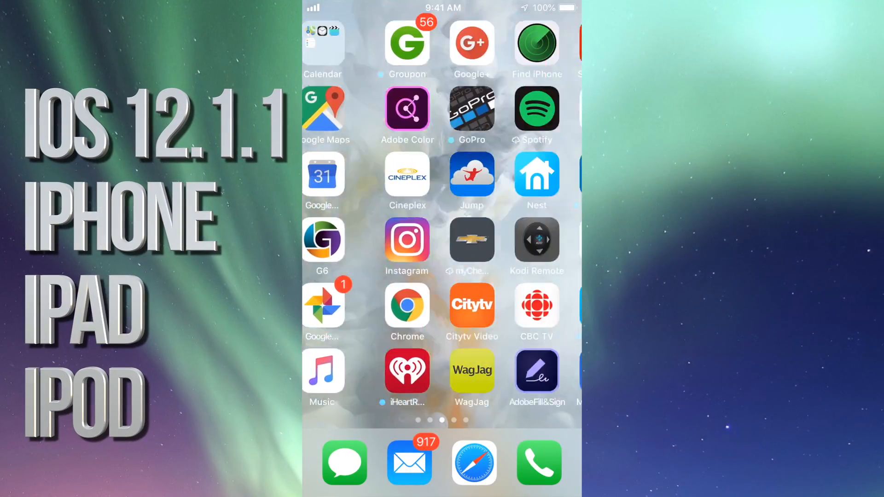
Step: Swipe the Home Screen to the page of apps that holds Settings
{"action": "scroll", "scroll_direction": "left", "scroll_amount": 3}
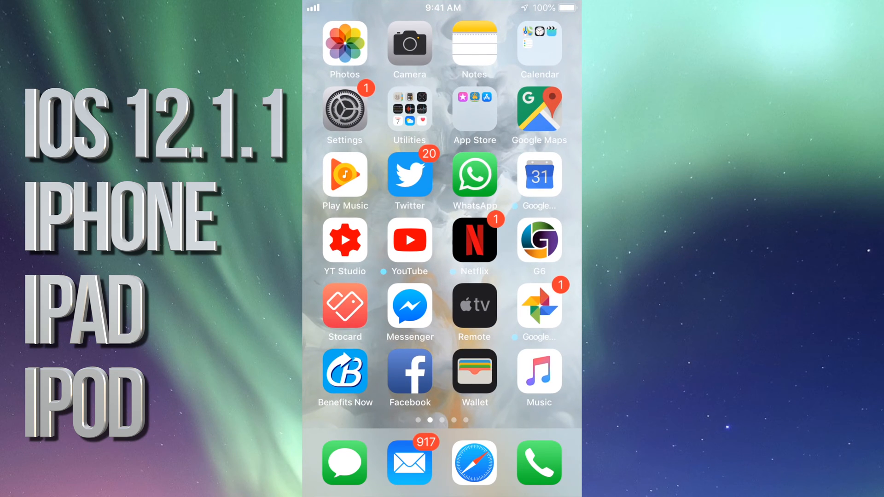
Step: Go from Settings into General, reaching the Automatic Updates page (currently Off)
{"action": "left_click", "coordinate": [344, 109]}
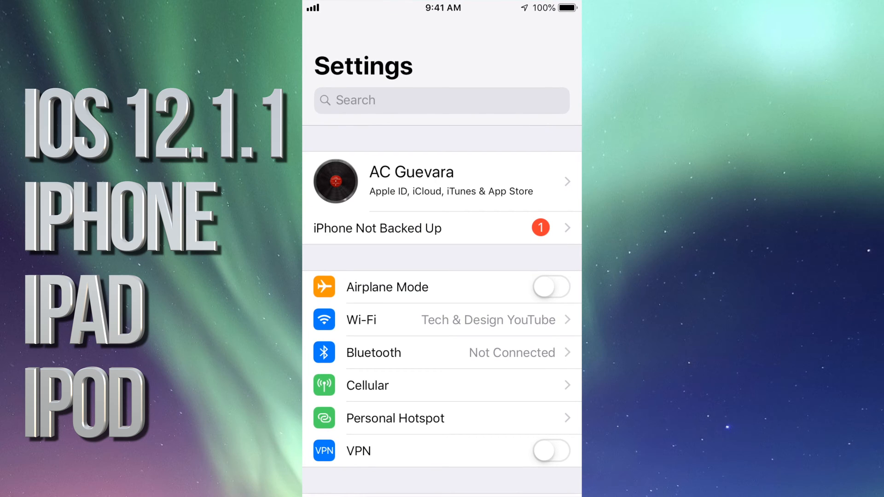
{"action": "scroll", "scroll_direction": "down", "scroll_amount": 3}
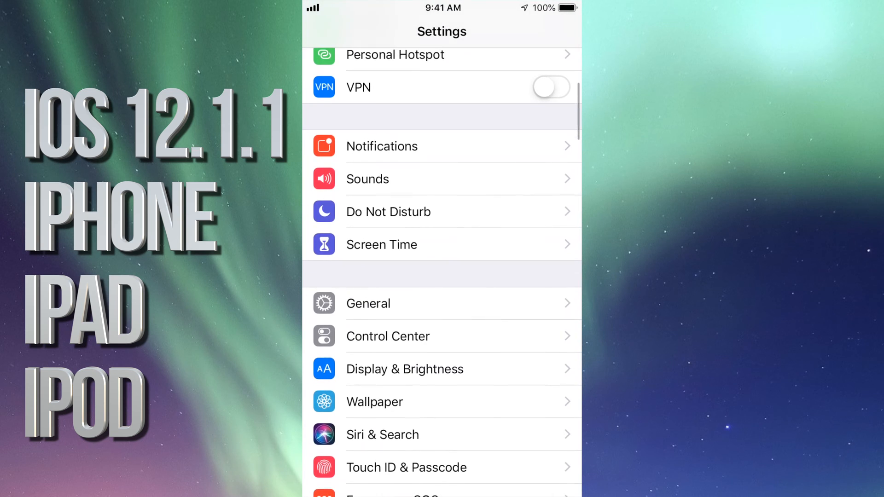
{"action": "left_click", "coordinate": [368, 304]}
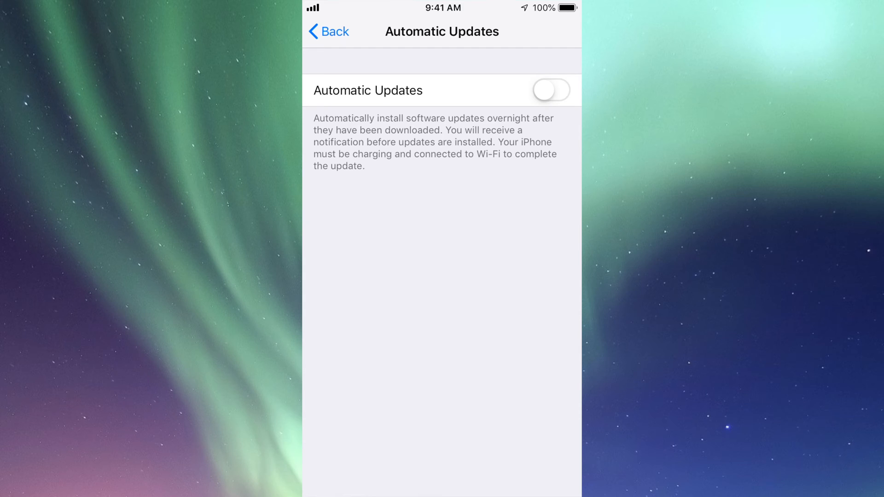
Step: Return to the Software Update page listing iOS 12.1.1 (315 MB)
{"action": "left_click", "coordinate": [331, 31]}
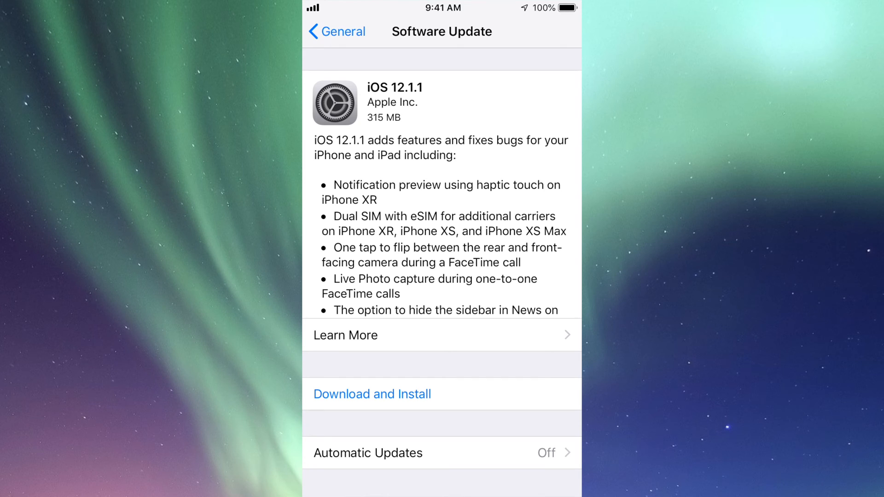
Step: Review the full iOS 12.1.1 release notes and return to Software Update
{"action": "left_click", "coordinate": [346, 335]}
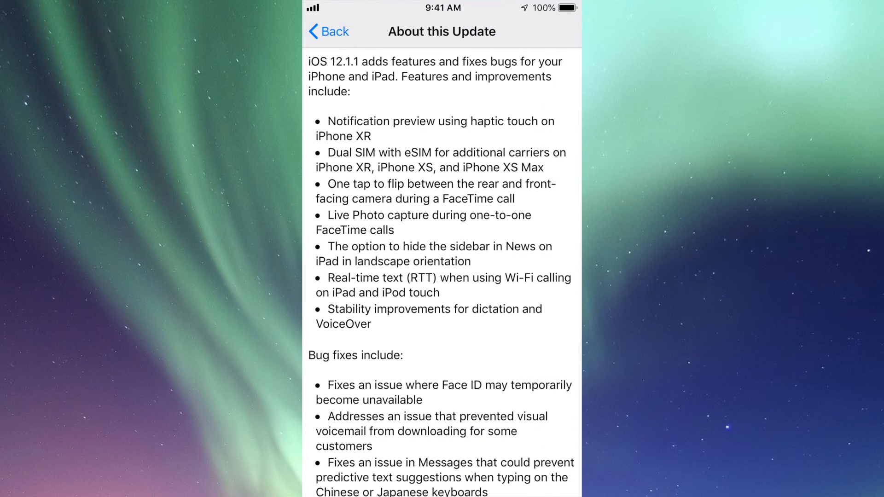
{"action": "scroll", "scroll_direction": "down", "scroll_amount": 3}
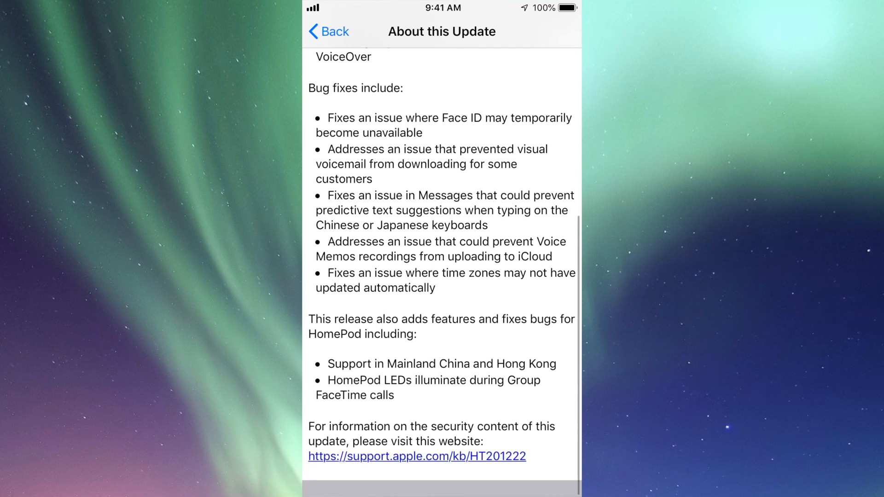
{"action": "scroll", "scroll_direction": "up", "scroll_amount": 3}
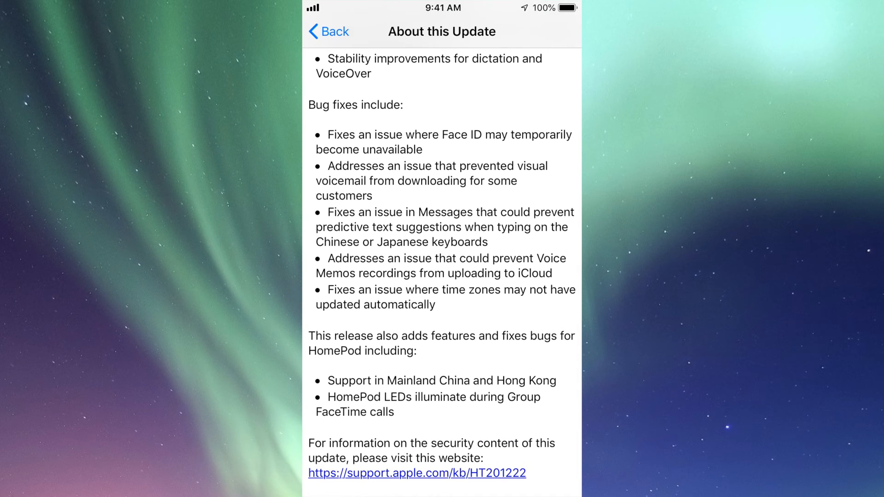
{"action": "scroll", "scroll_direction": "up", "scroll_amount": 3}
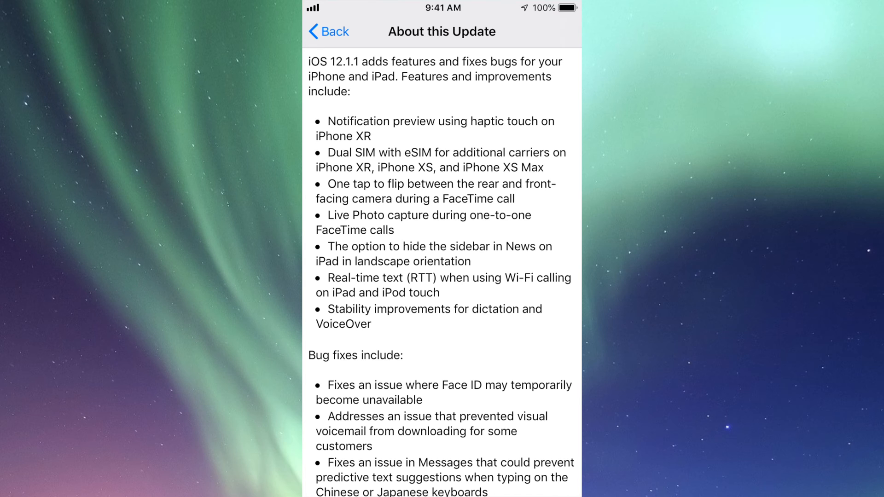
{"action": "left_click", "coordinate": [331, 31]}
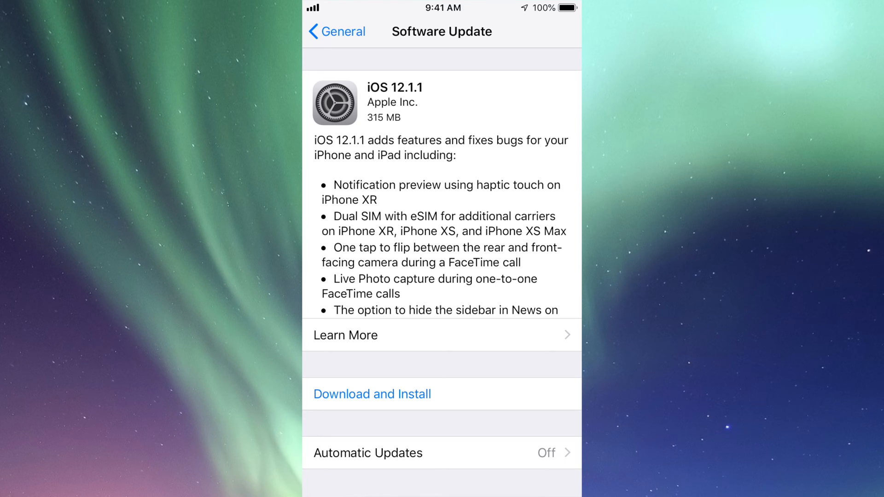
Step: Request the iOS 12.1.1 update via Download and Install
{"action": "left_click", "coordinate": [372, 394]}
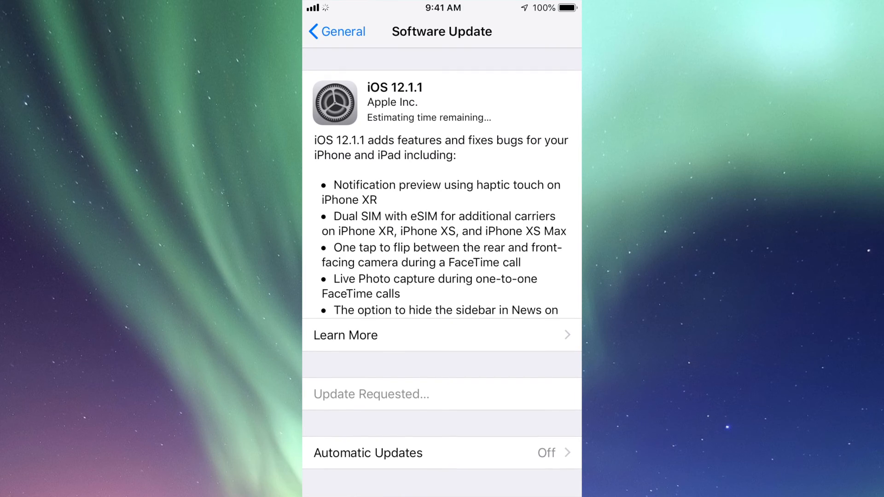